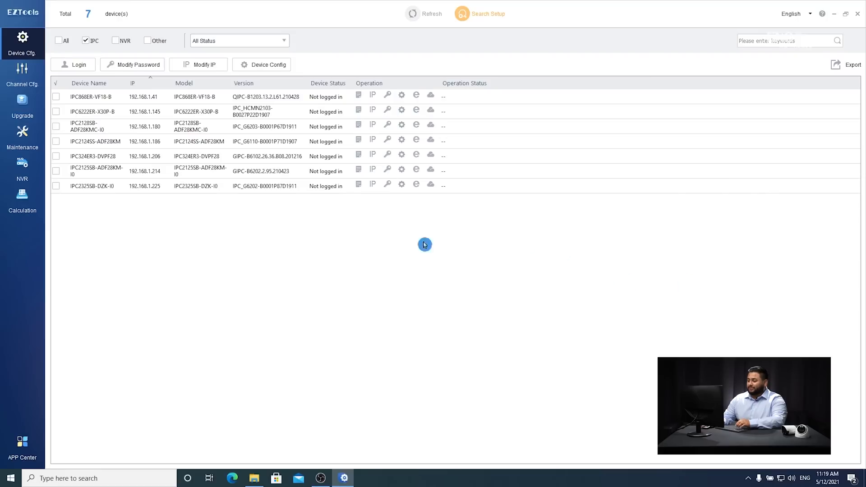
# Re-address the IPC2325SB-DZK-I0 camera from 192.168.1.225 to 192.168.1.220 via Modify IP
pyautogui.click(198, 64)
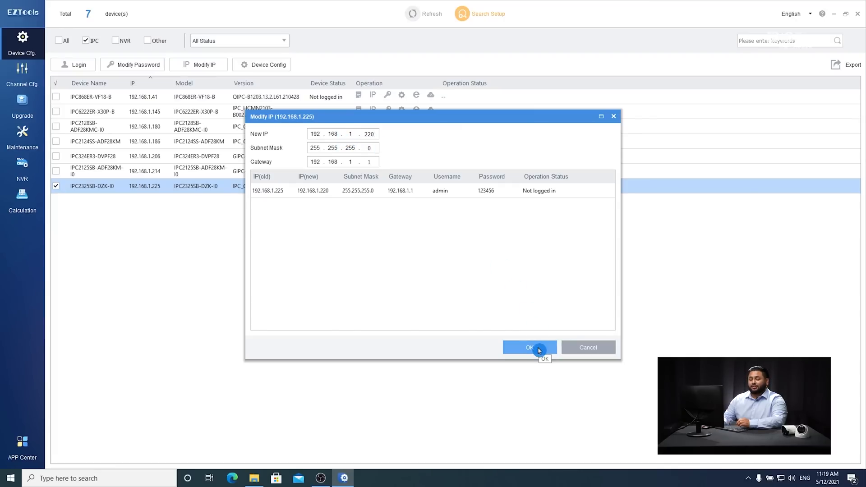
pyautogui.click(529, 347)
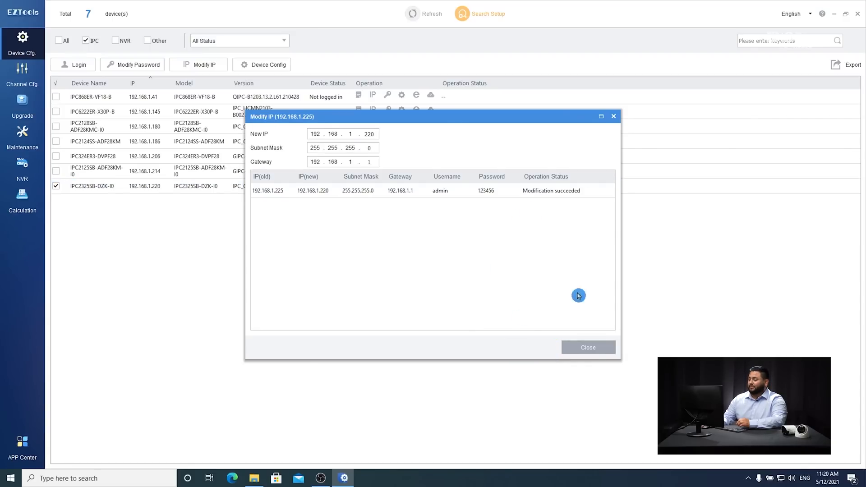
pyautogui.click(587, 347)
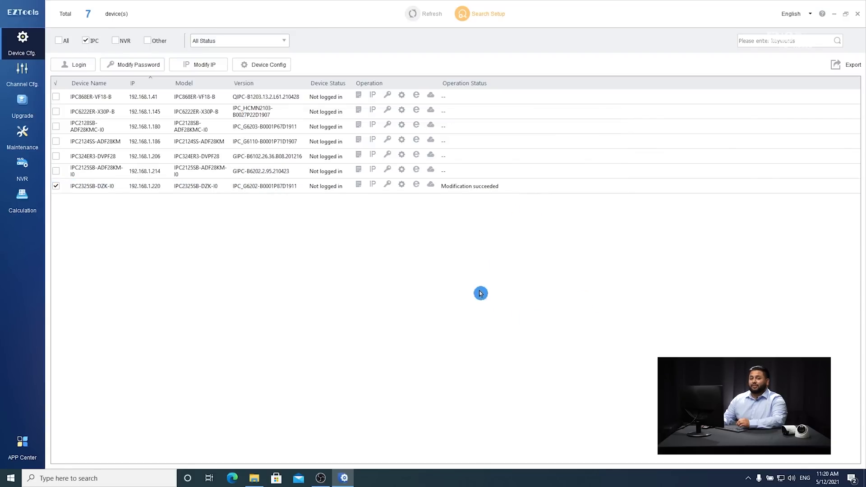
pyautogui.moveTo(407, 206)
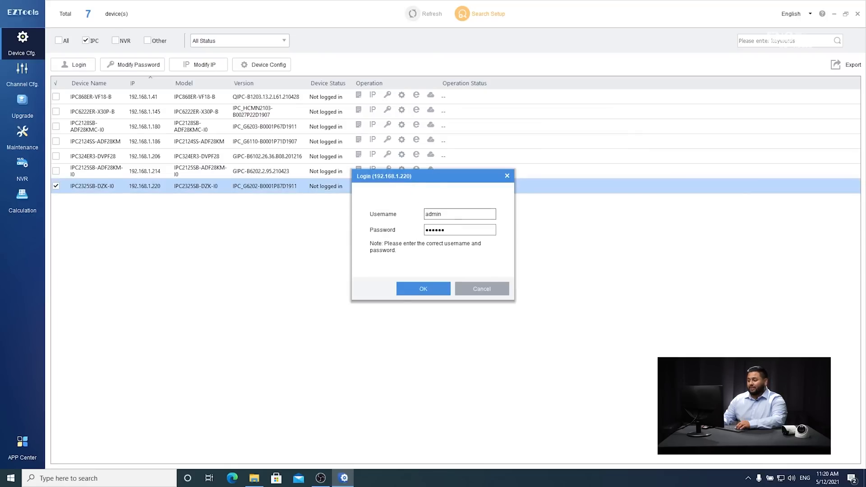
# Log in to the 192.168.1.220 camera as admin with its password
pyautogui.click(458, 214)
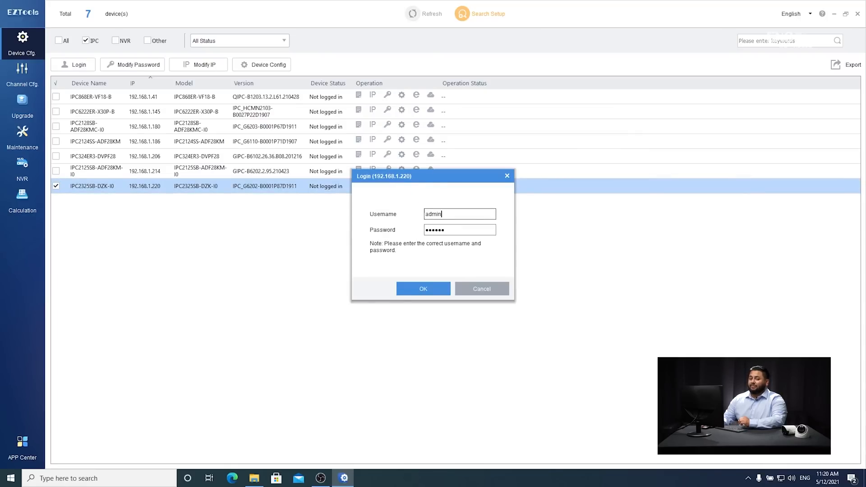
pyautogui.click(423, 288)
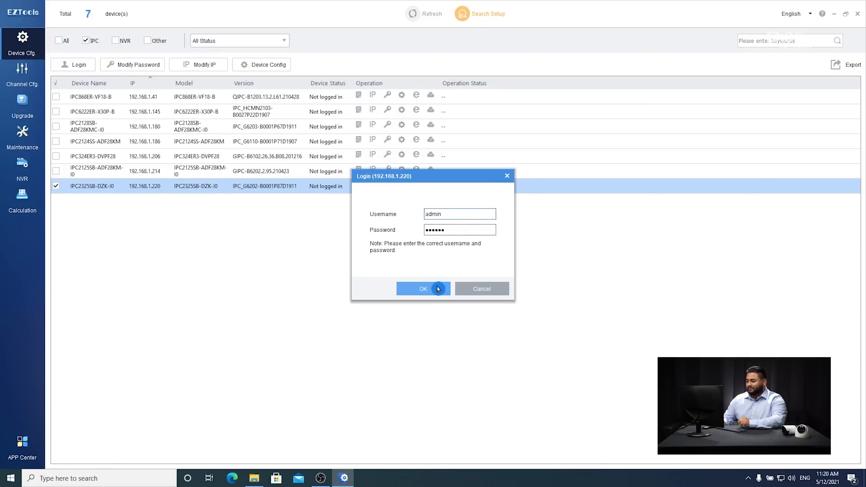
pyautogui.click(423, 288)
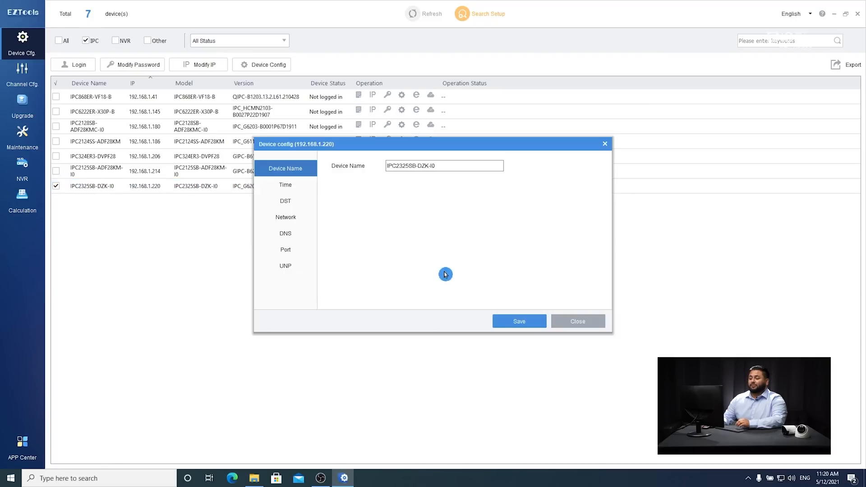
# Change the camera's static IP last octet to 225, save, and confirm the disconnection warning
pyautogui.click(285, 217)
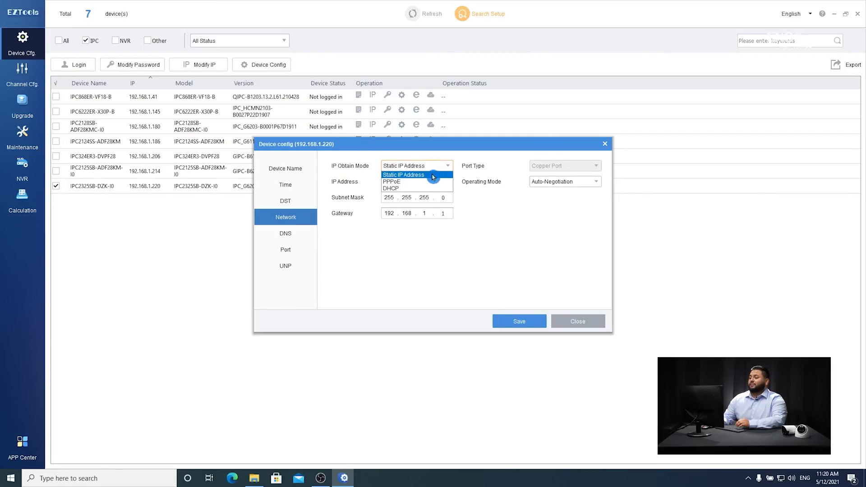
pyautogui.click(403, 175)
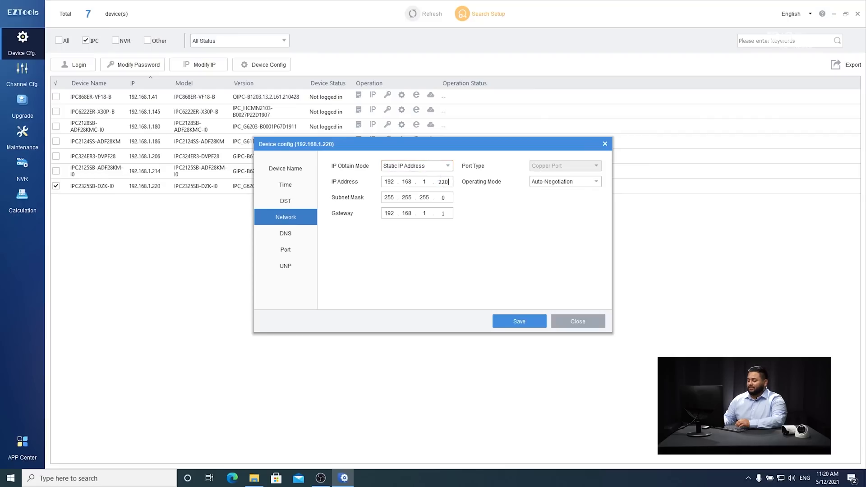
pyautogui.press('Backspace')
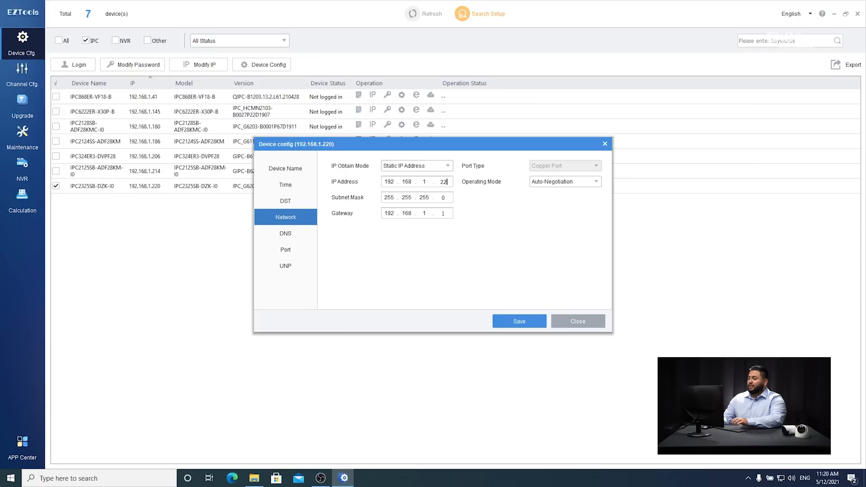
pyautogui.click(518, 321)
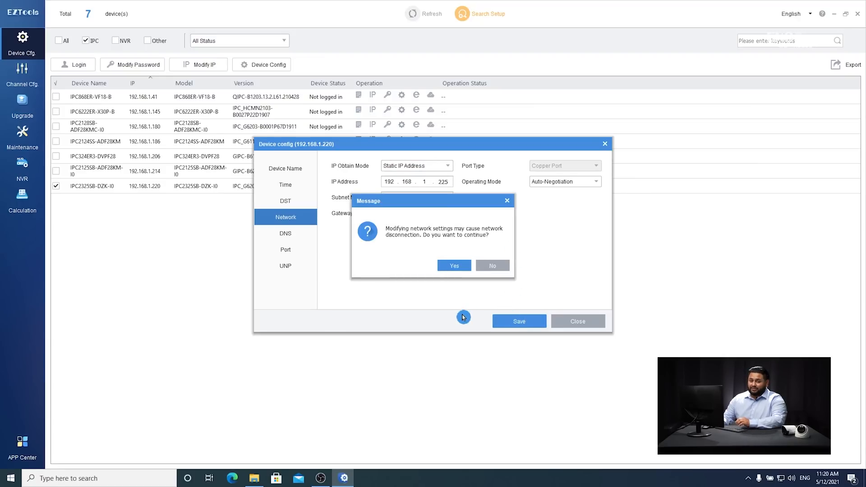
pyautogui.moveTo(459, 313)
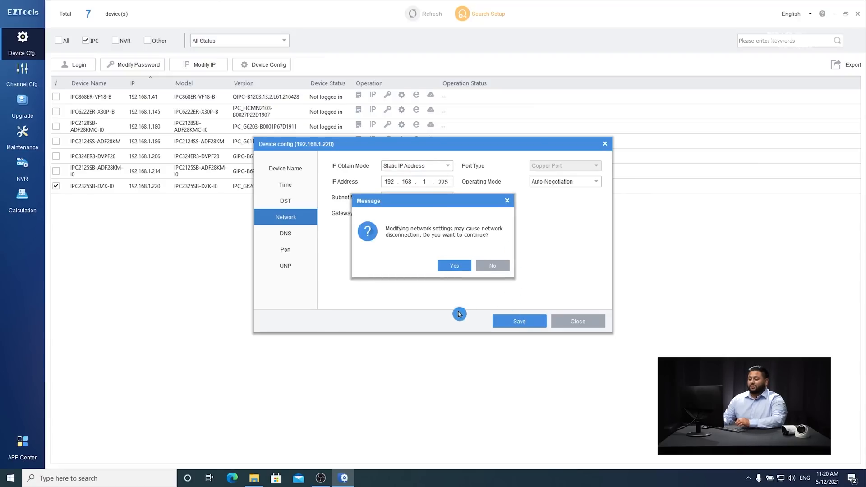
pyautogui.click(453, 265)
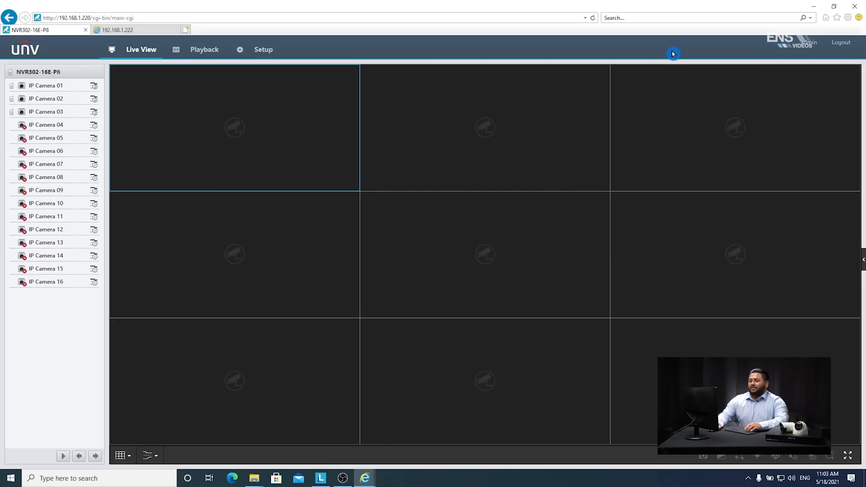
# Go to Setup > Camera > Camera to list the NVR's connected cameras
pyautogui.click(264, 49)
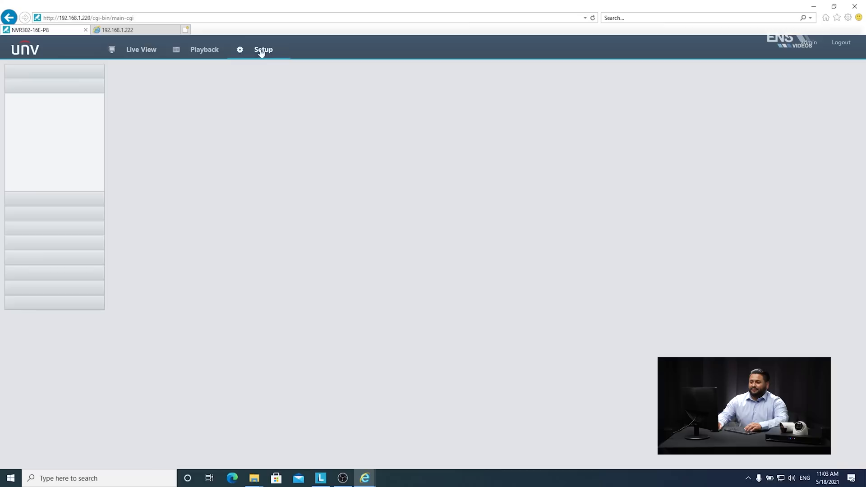
pyautogui.click(263, 49)
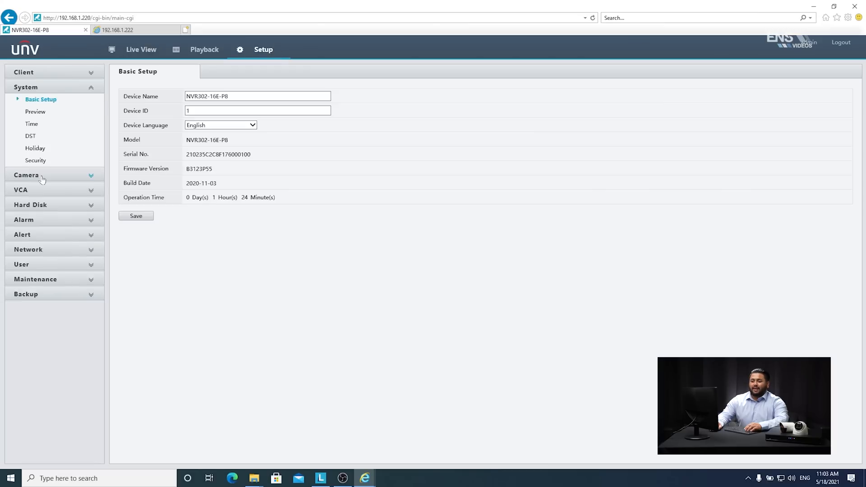
pyautogui.click(26, 175)
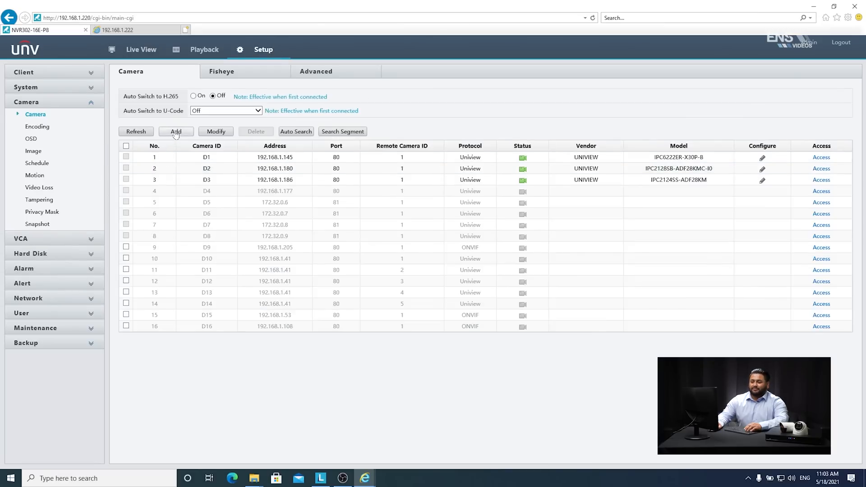
# Search the network from Add, scrolling to IPC2325SB-DZK-I0 at 192.168.1.179
pyautogui.click(175, 131)
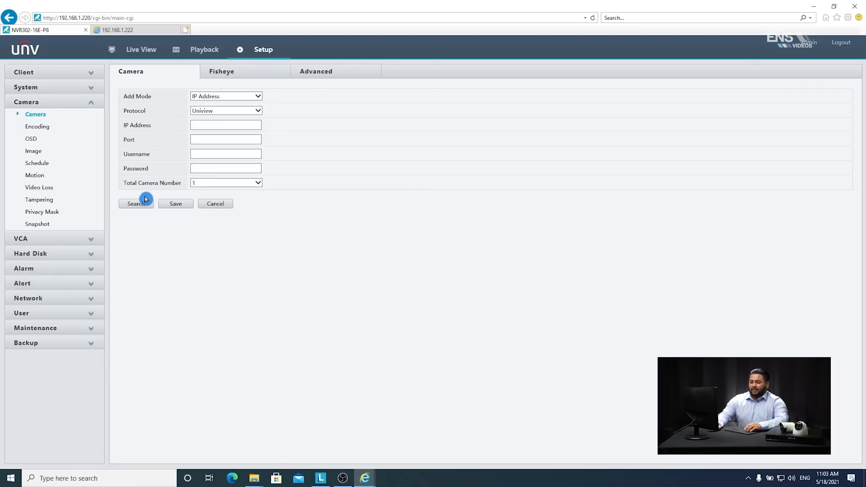
pyautogui.click(136, 203)
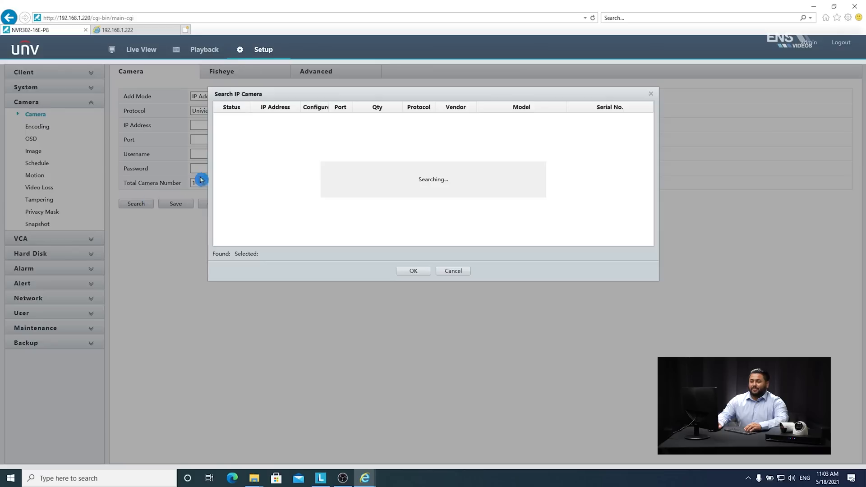
pyautogui.moveTo(256, 167)
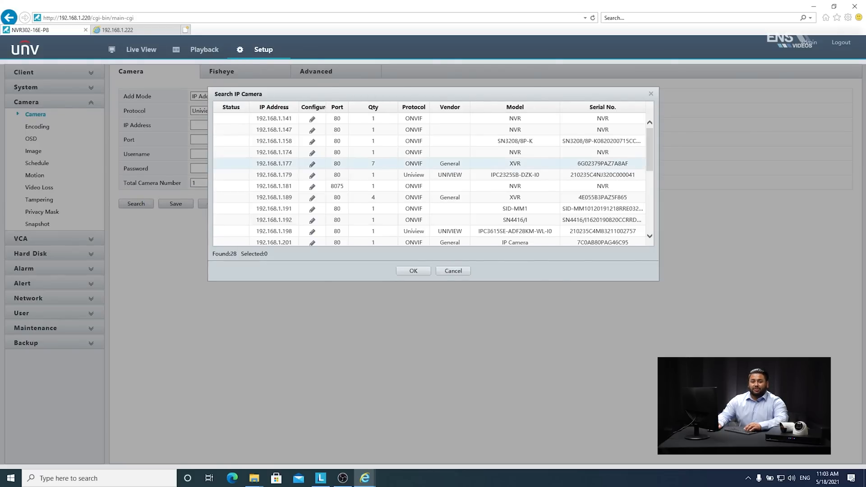
pyautogui.scroll(-3)
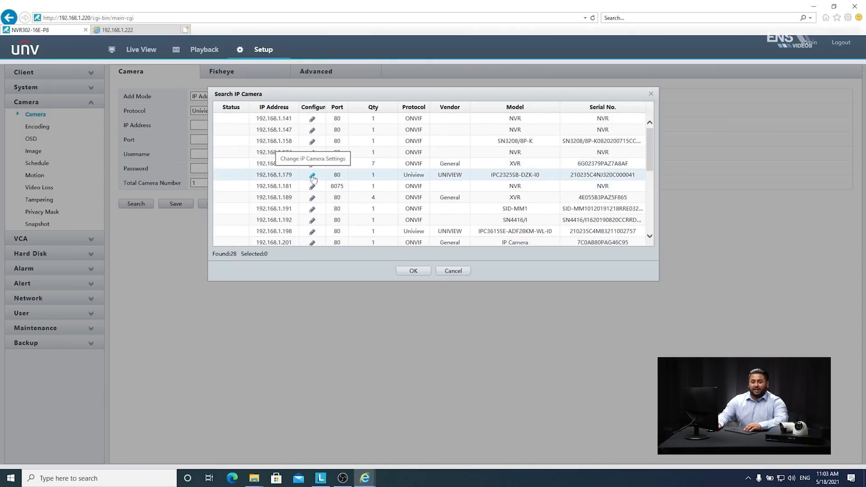
# Edit the 192.168.1.179 camera: IPv4 192.168.1.222, gateway 192.168.1.1, then save
pyautogui.click(311, 176)
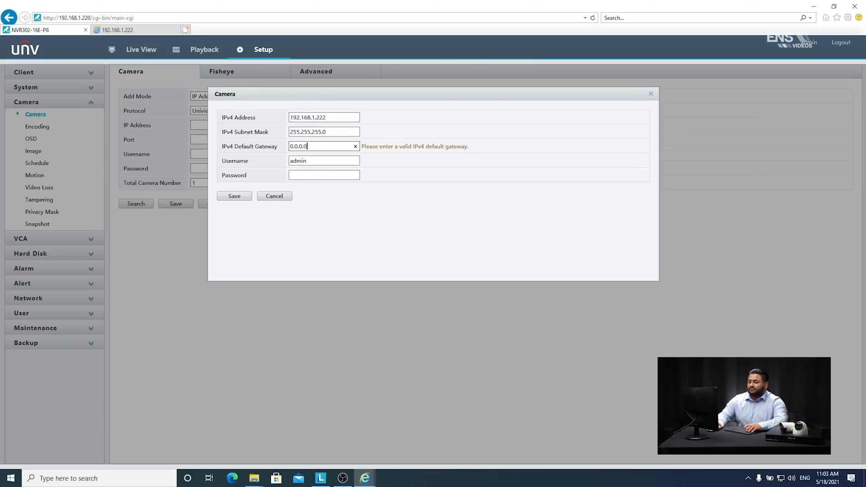
pyautogui.click(356, 145)
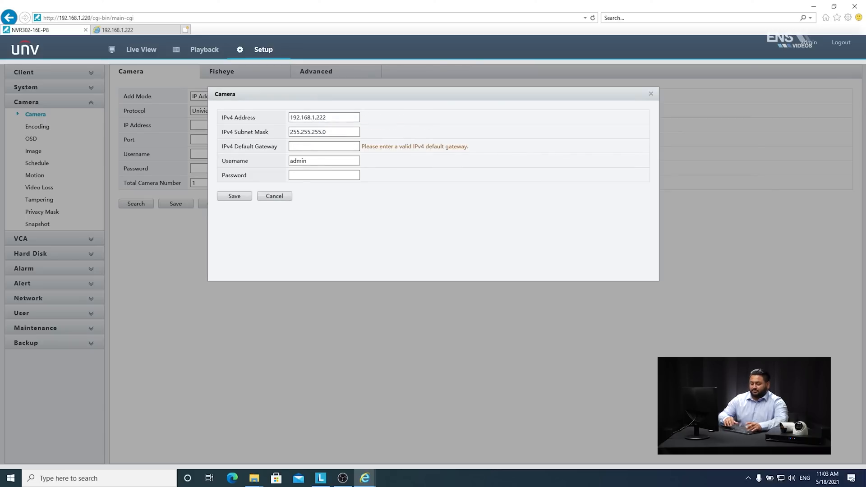
pyautogui.write('192.168.1.1')
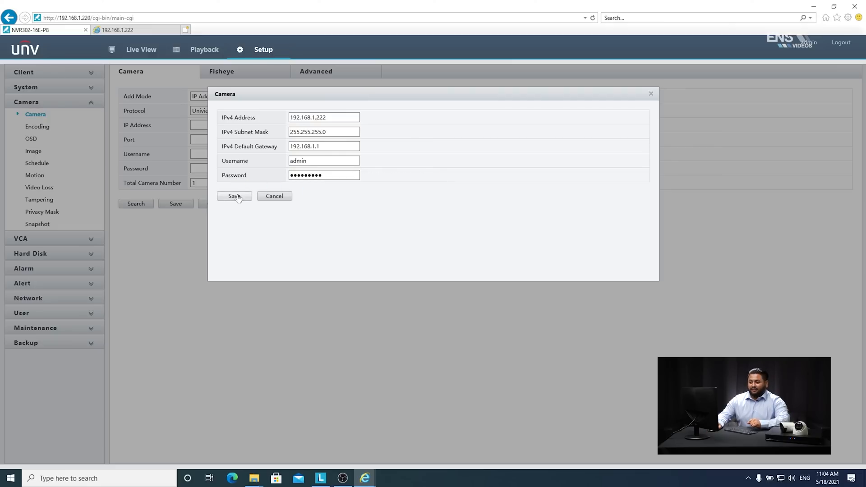
pyautogui.click(234, 196)
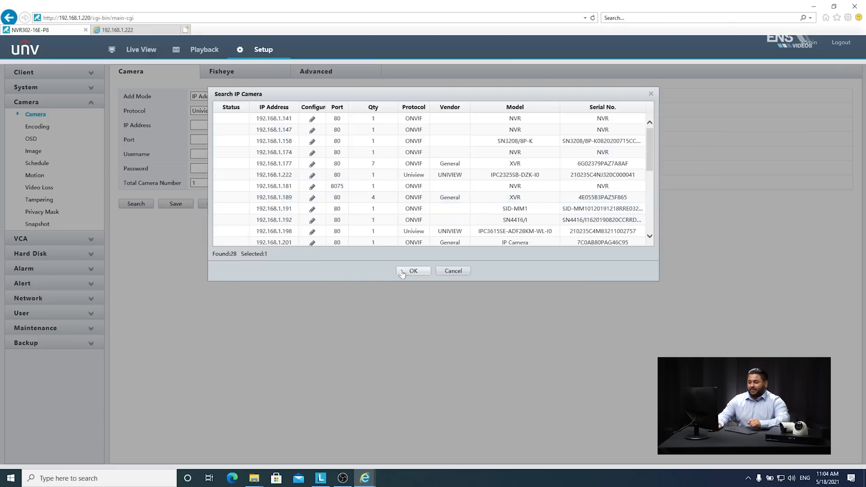